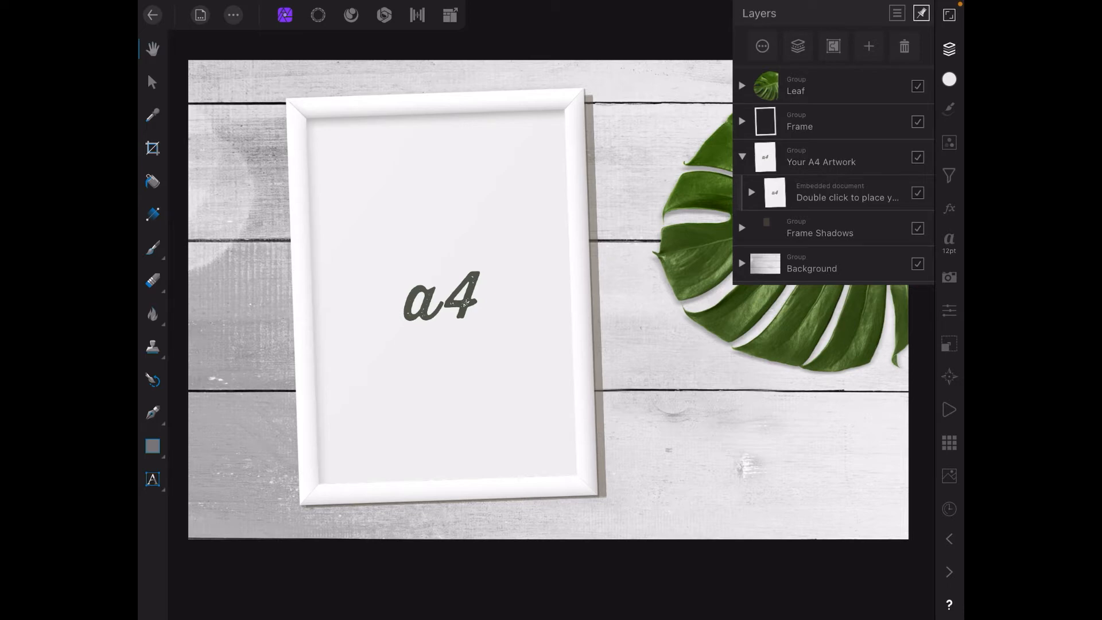
Open the embedded document in the Your A4 Artwork group for editing
left_click(752, 192)
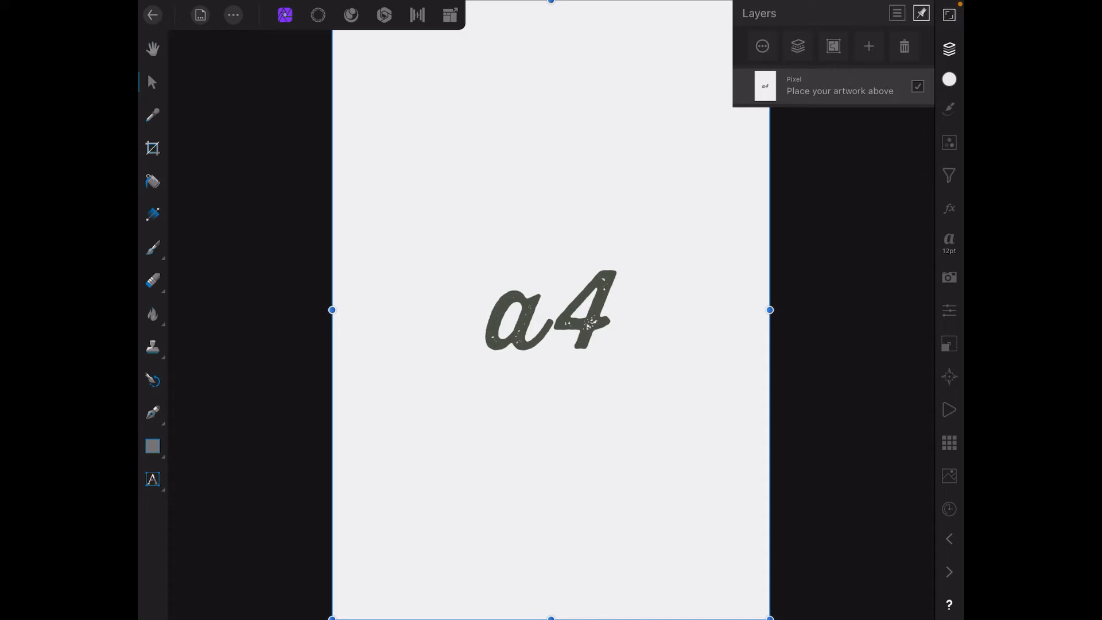
Search Unsplash stock for 'mountains' and place the snowy peak photo filling the A4 page
left_click(949, 475)
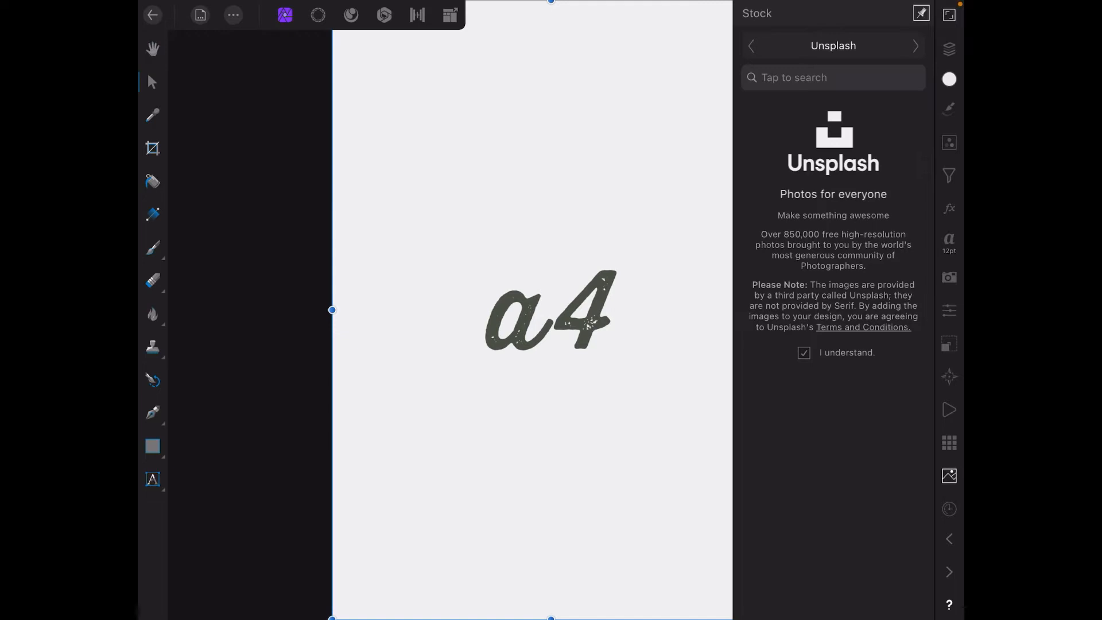
left_click(834, 77)
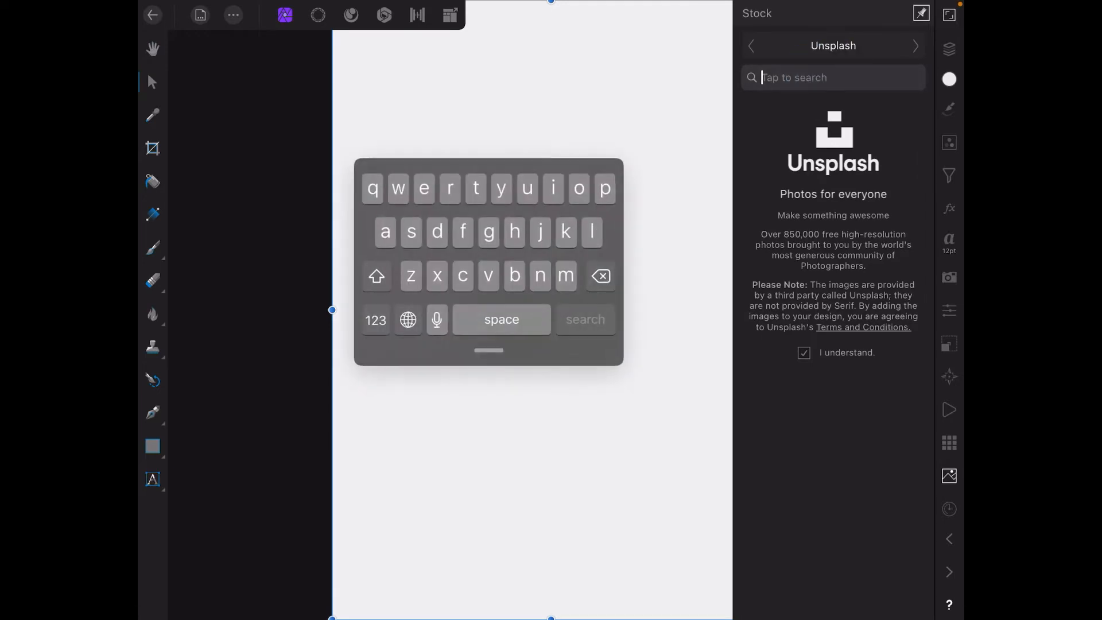
type("mountains")
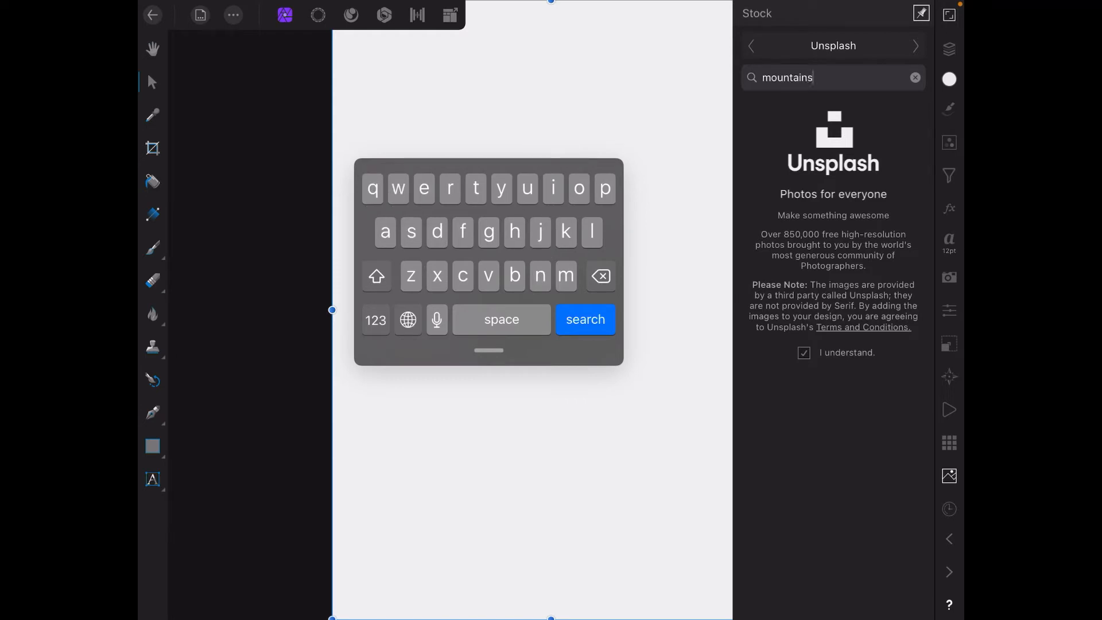
left_click(584, 319)
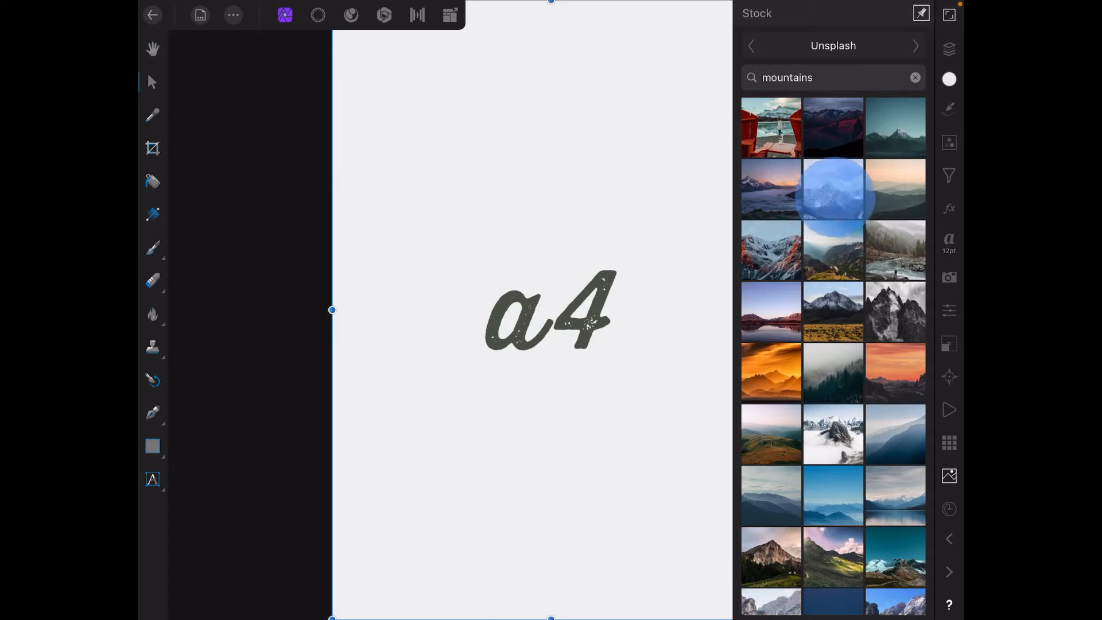
left_click(834, 188)
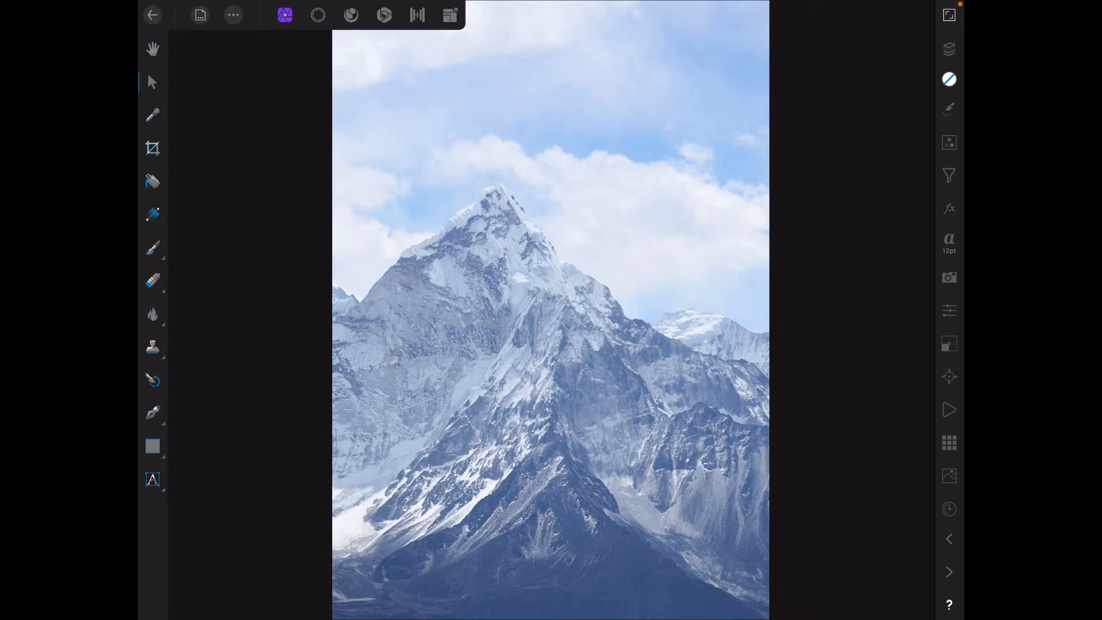
Close the embedded artwork, deselect it on the mockup and bring up the Document menu
left_click(950, 49)
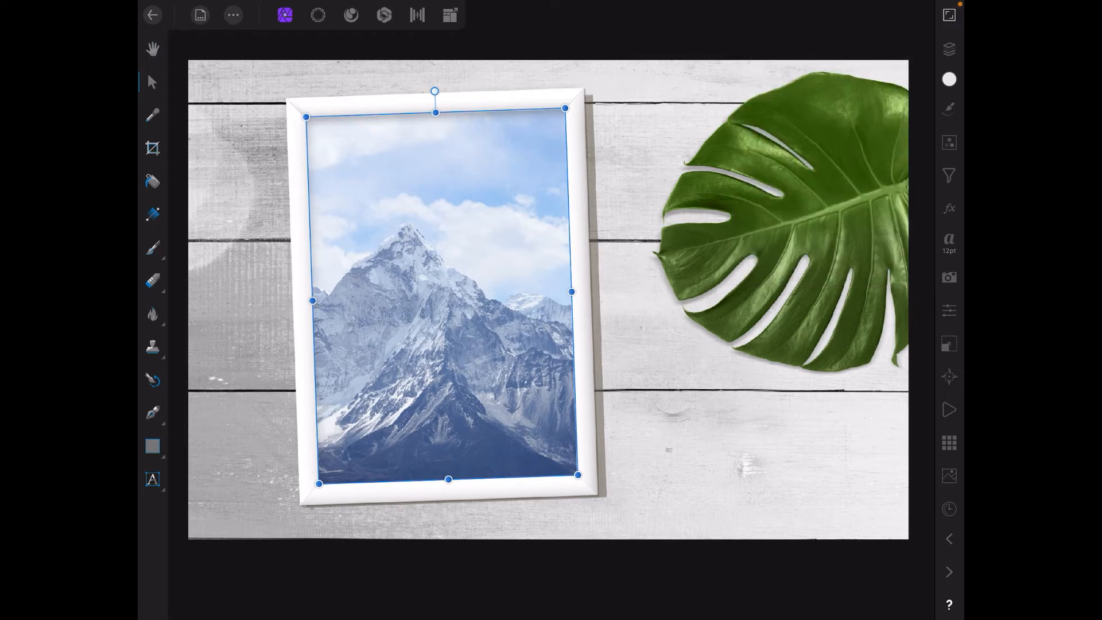
left_click(151, 49)
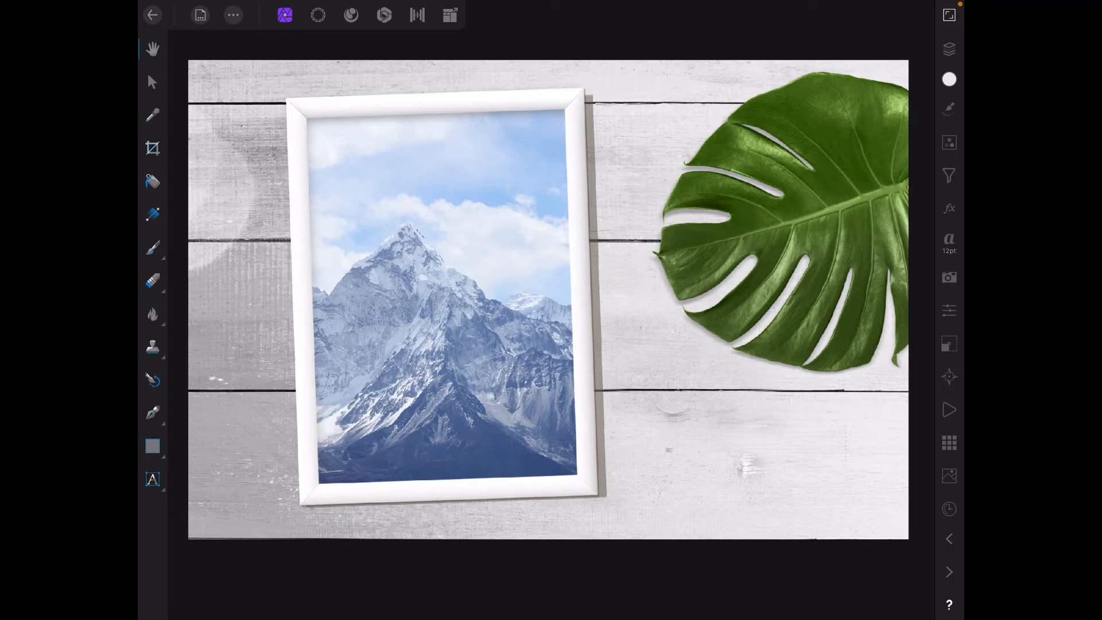
left_click(200, 15)
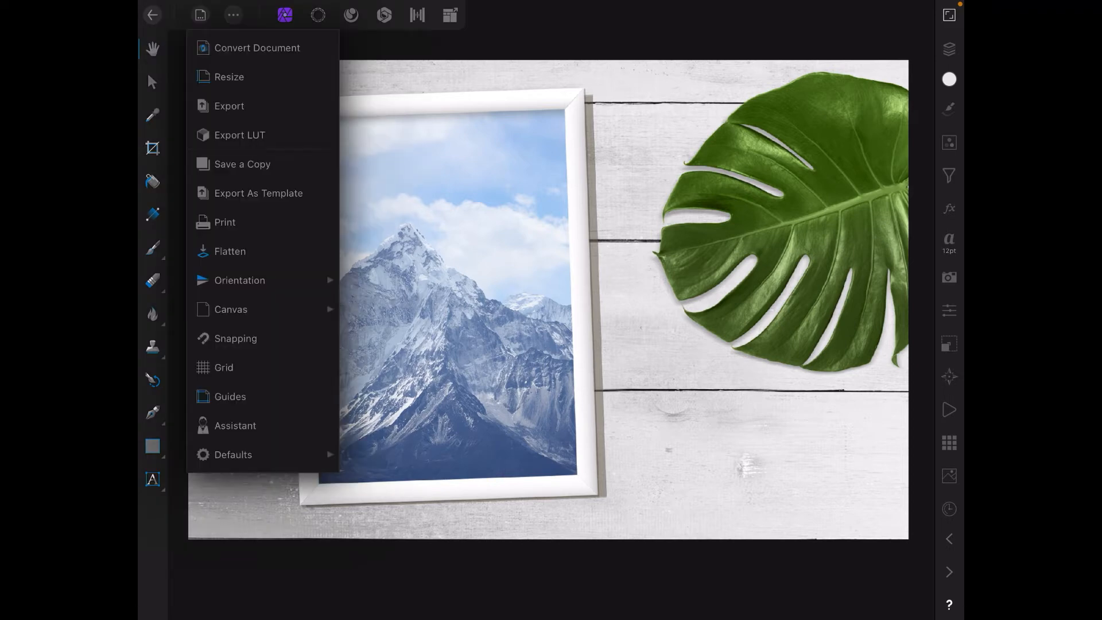
Export the whole mockup as a 1575 × 1048 px PNG, framezilla-mockup-27.png
left_click(229, 106)
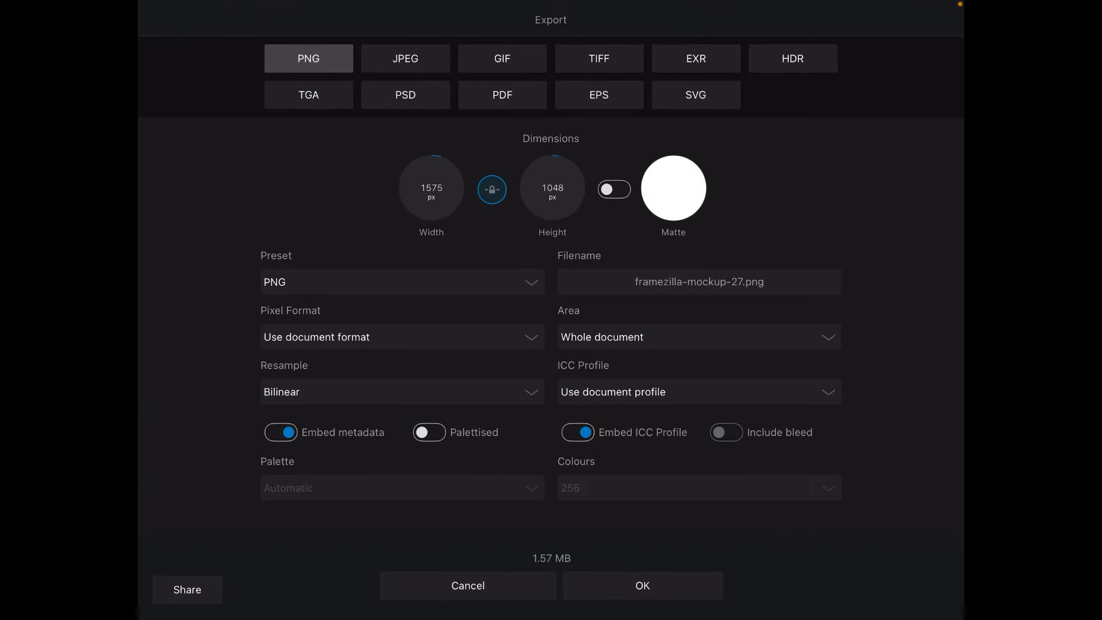
left_click(188, 590)
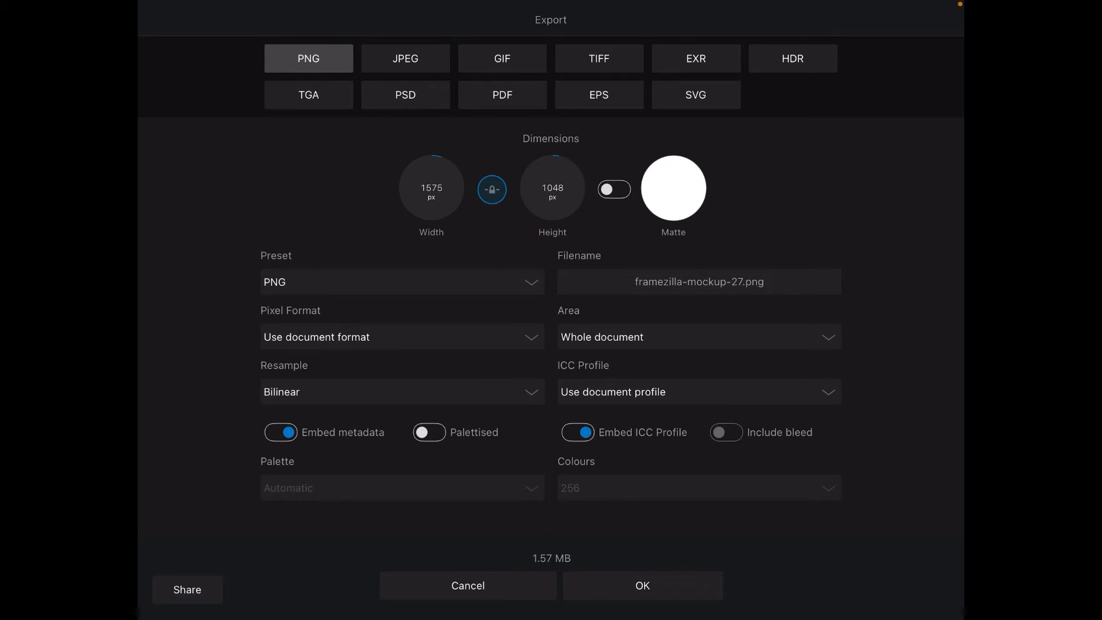
left_click(467, 586)
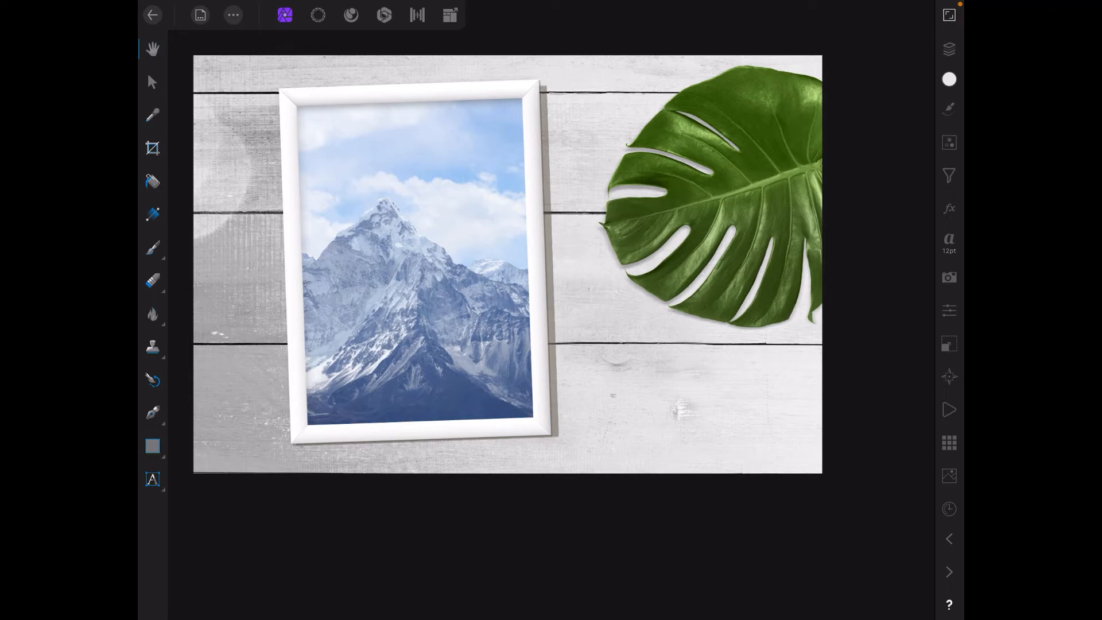
Reopen the embedded A4 artwork and delete its mountain photo Image layer
left_click(950, 48)
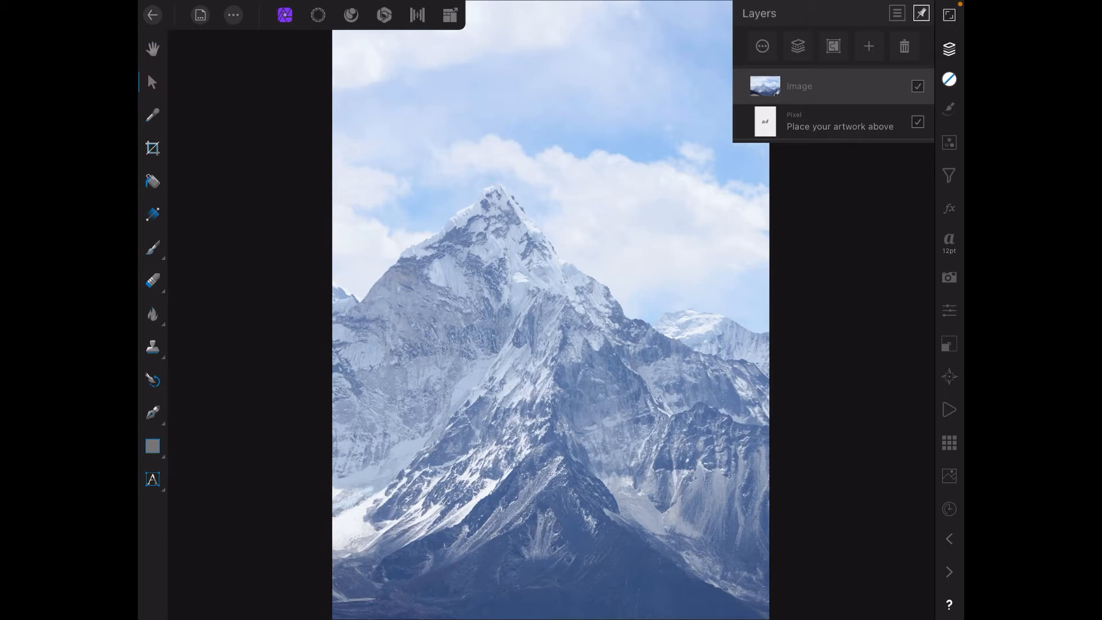
left_click(904, 46)
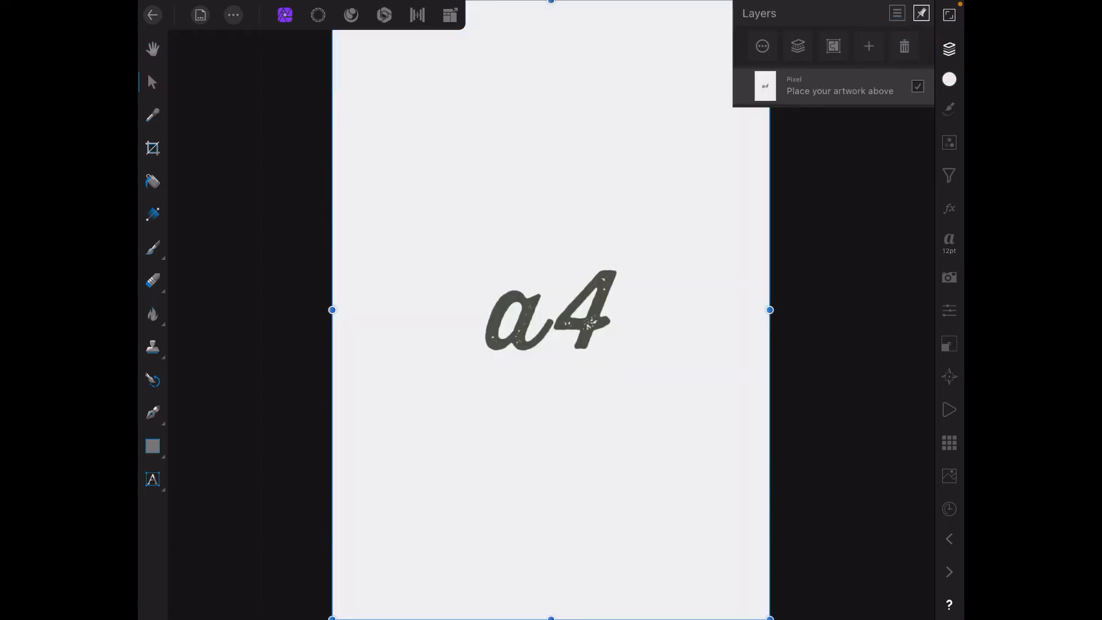
Search Unsplash stock for 'mountain' and add the red-rock photo of a woman to the artwork
left_click(950, 475)
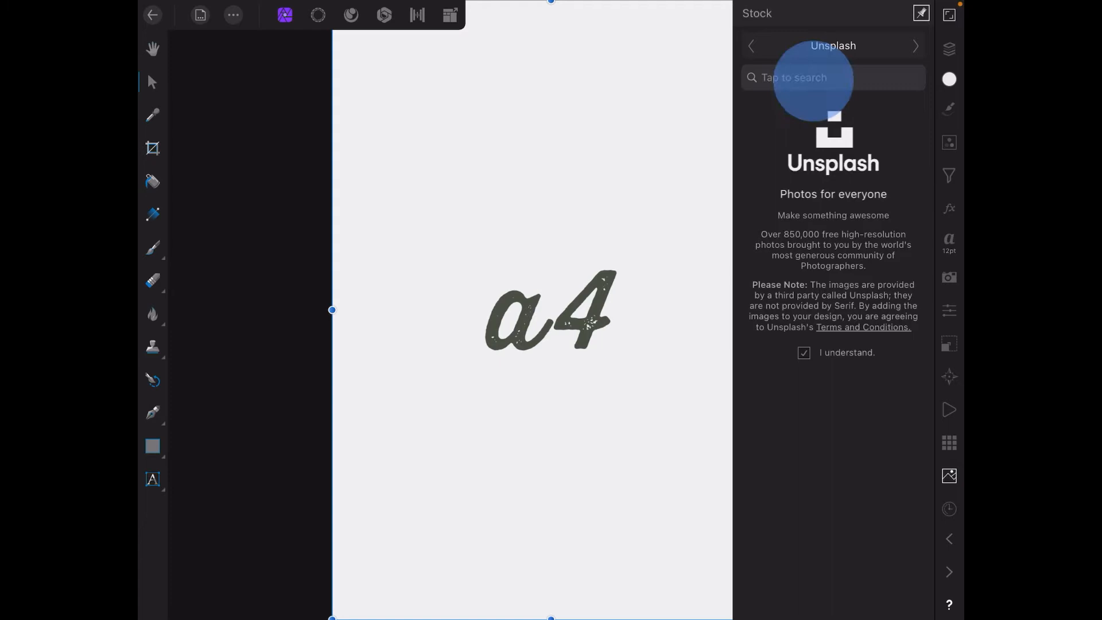
type("mounta")
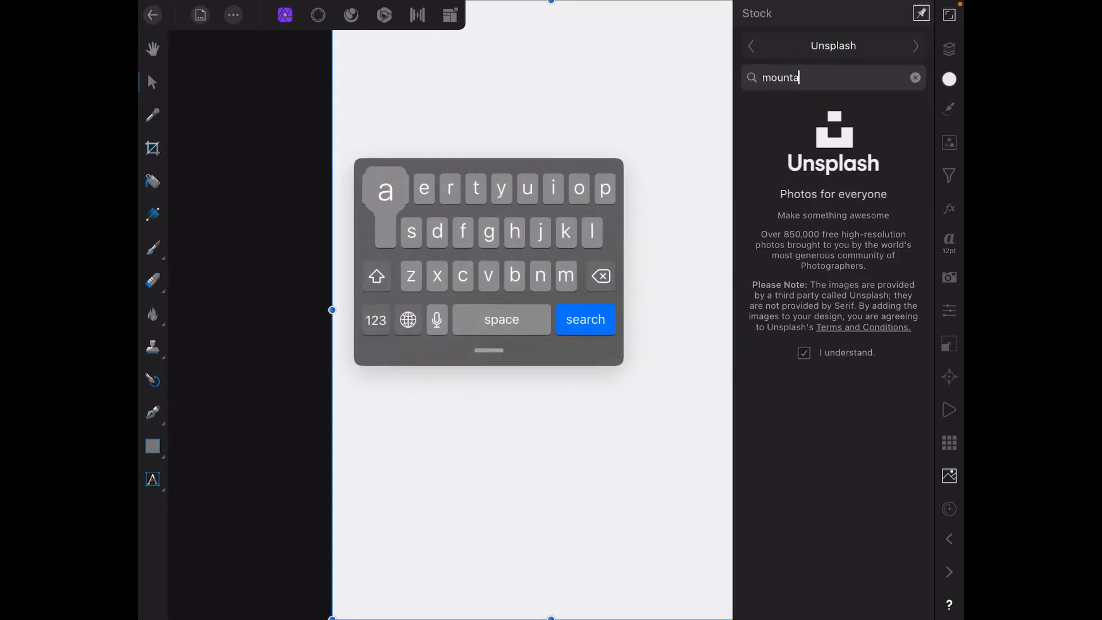
type("in")
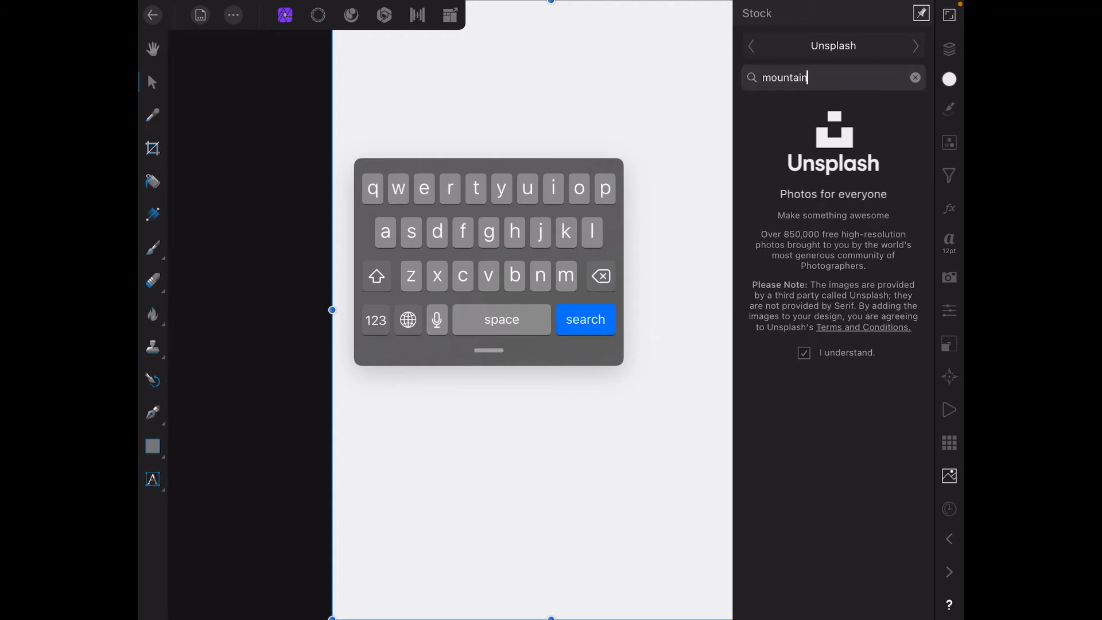
left_click(585, 320)
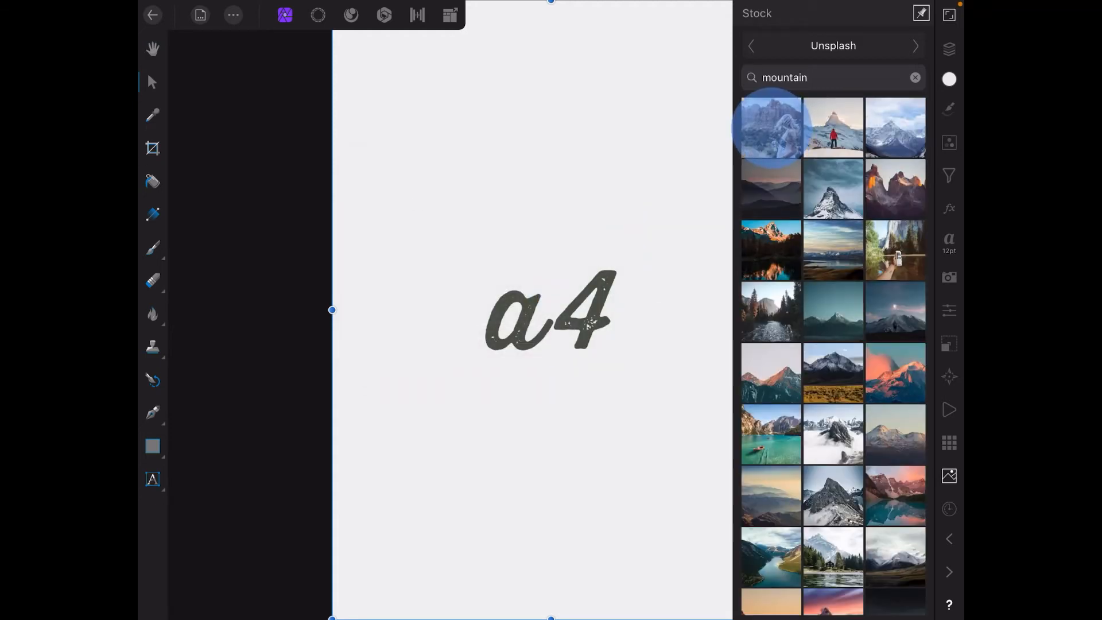
left_click(771, 127)
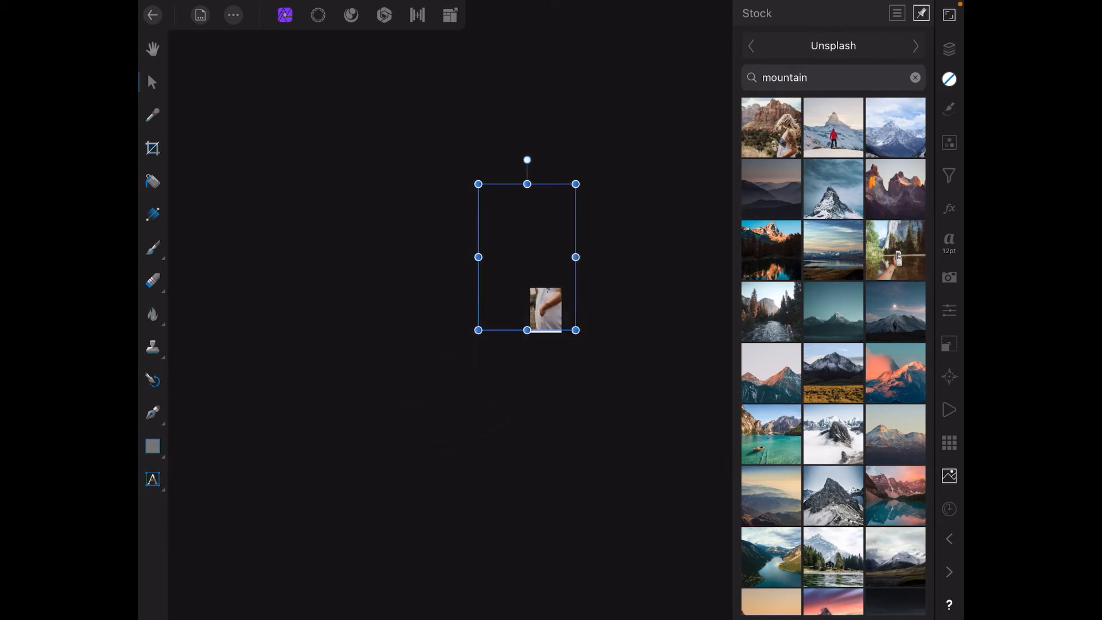
Scale the red-rock photo to cover the A4 page and return to the frame mockup
left_click_drag(477, 183, 520, 248)
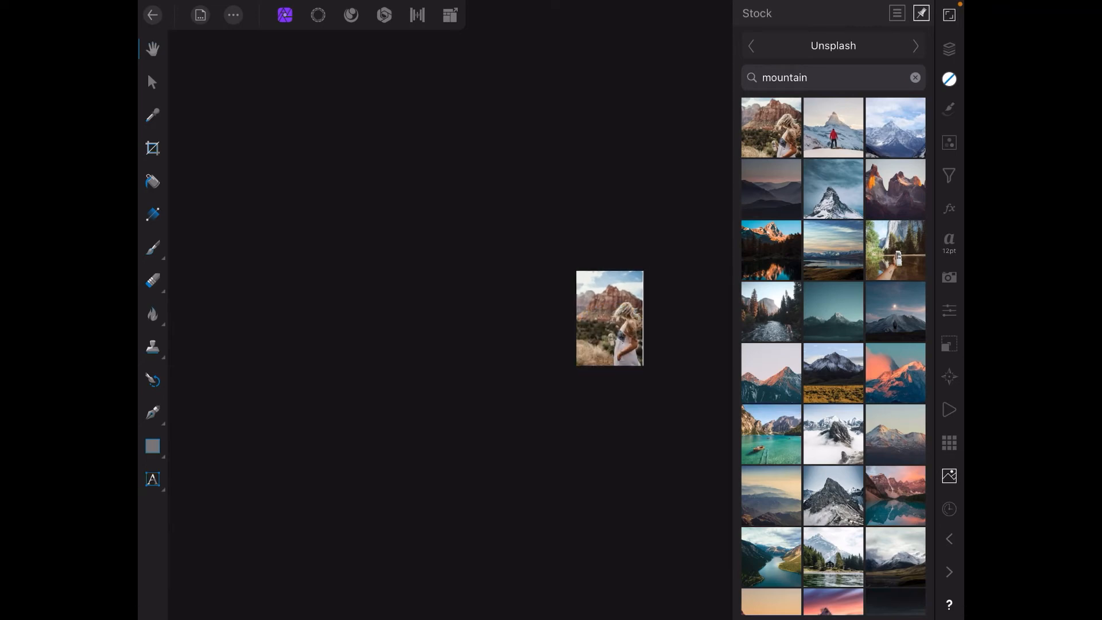
left_click(610, 318)
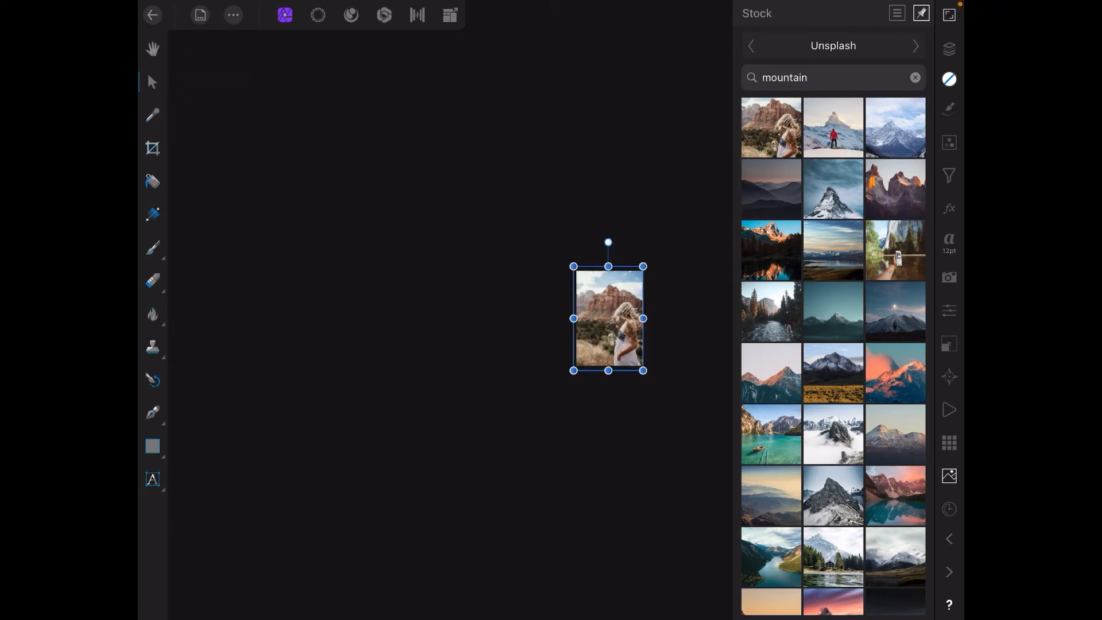
left_click_drag(642, 318, 648, 318)
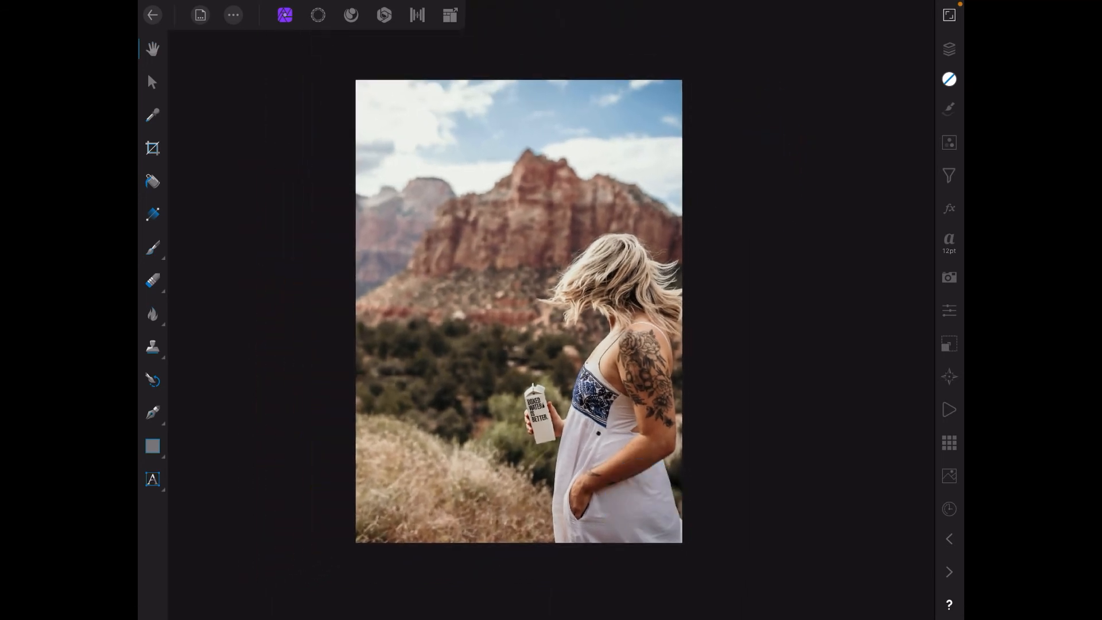
left_click(950, 48)
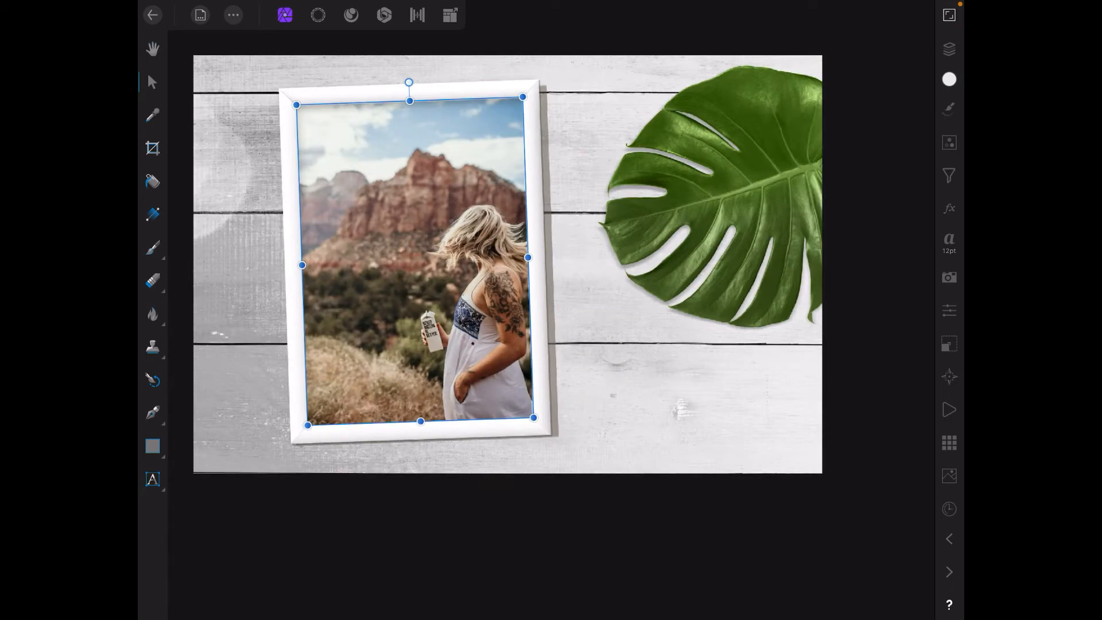
Leave Affinity Photo and open the photo library from the home screen
left_click(153, 49)
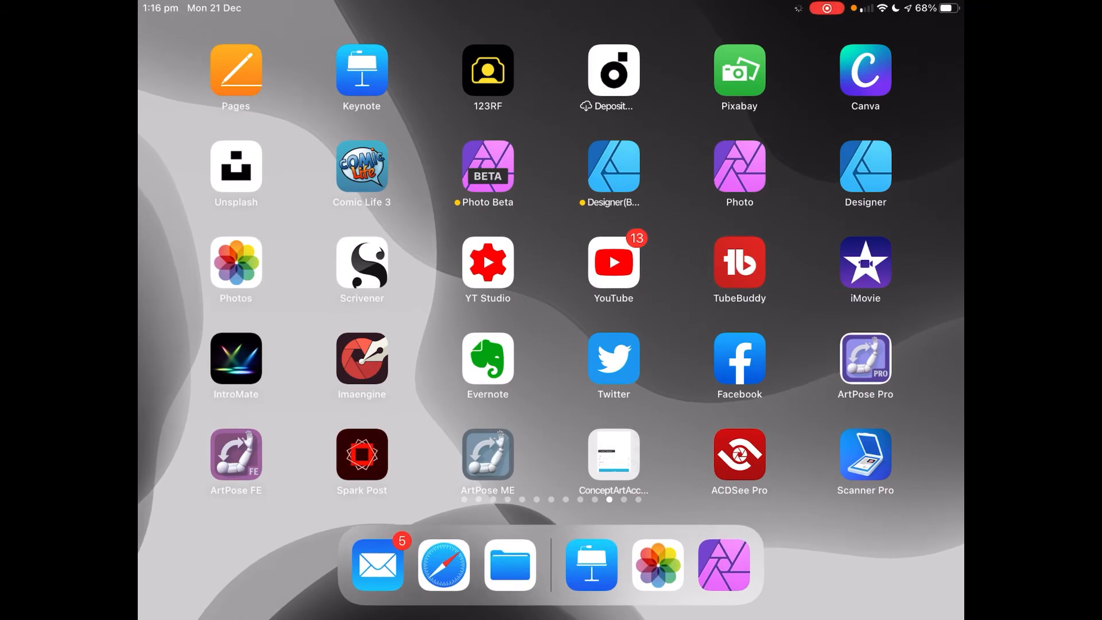
left_click(656, 564)
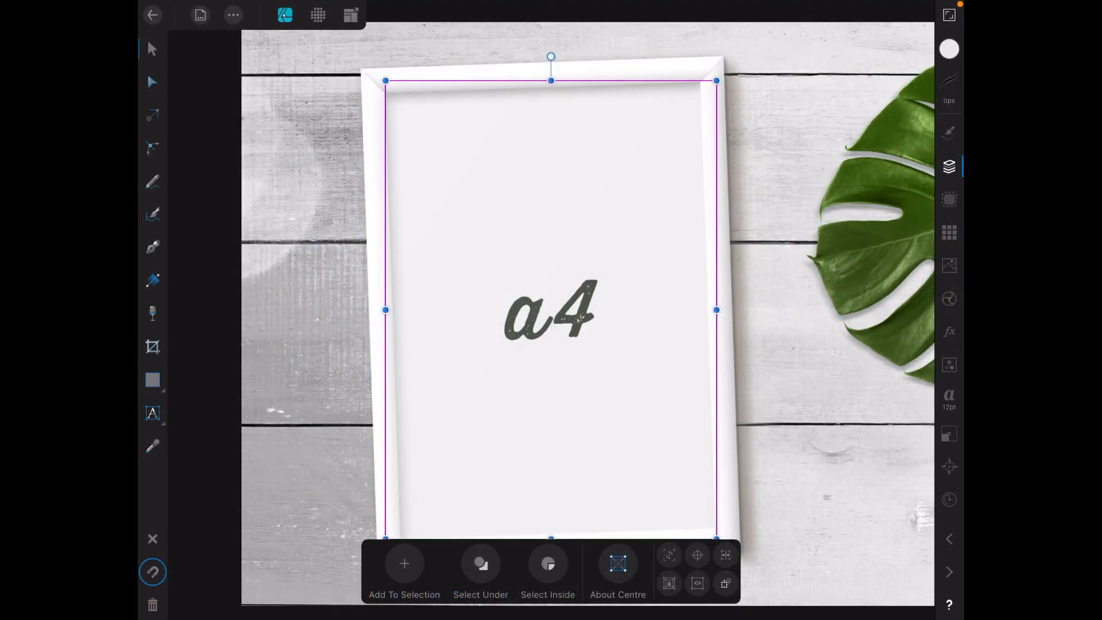
left_click(152, 15)
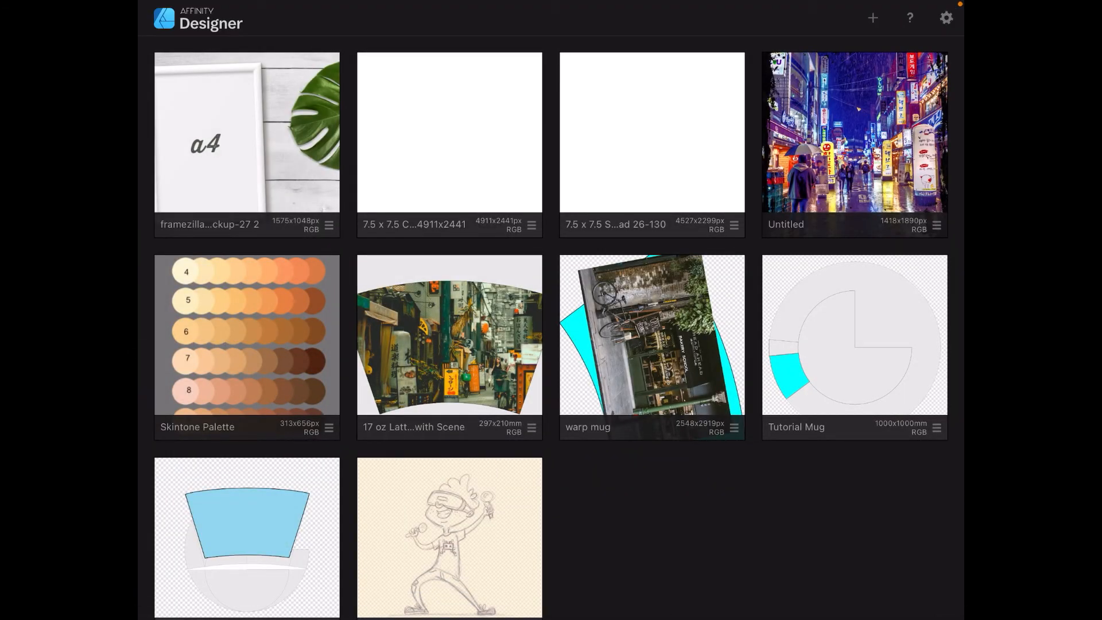
left_click(246, 131)
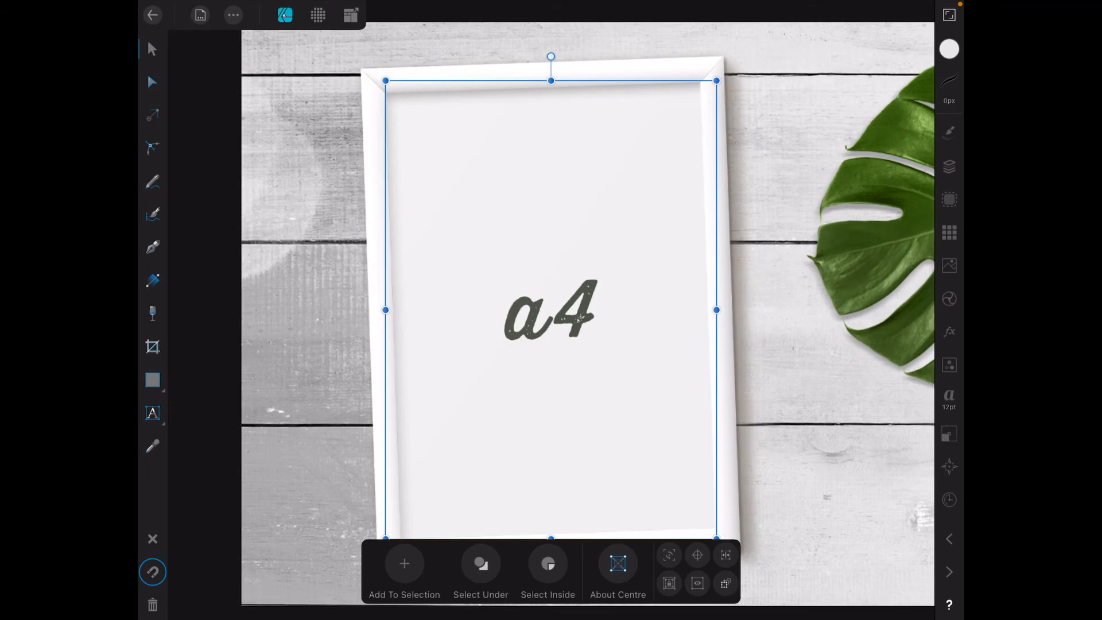
left_click_drag(550, 309, 489, 306)
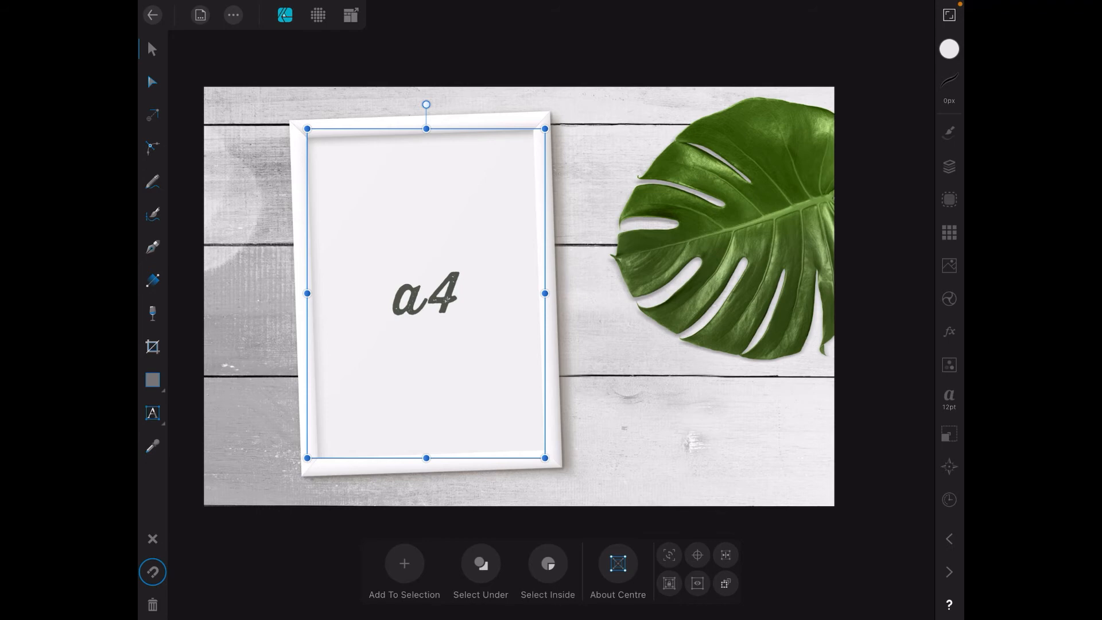
left_click(949, 166)
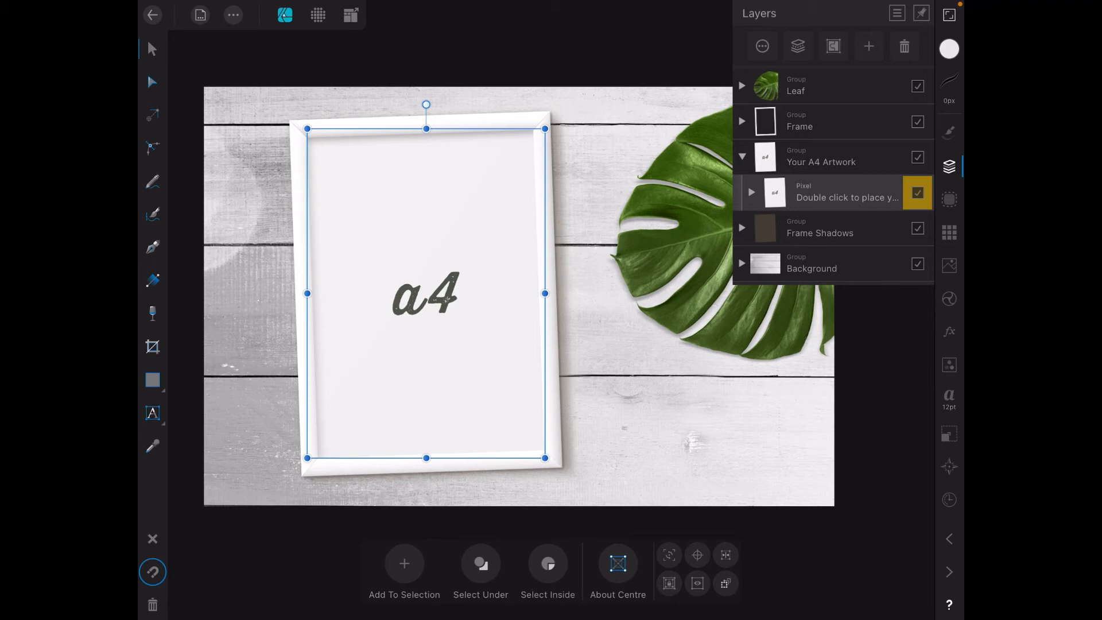
Select the collapsed Your A4 Artwork group in Layers, then bring up the Unsplash Stock studio
left_click(741, 156)
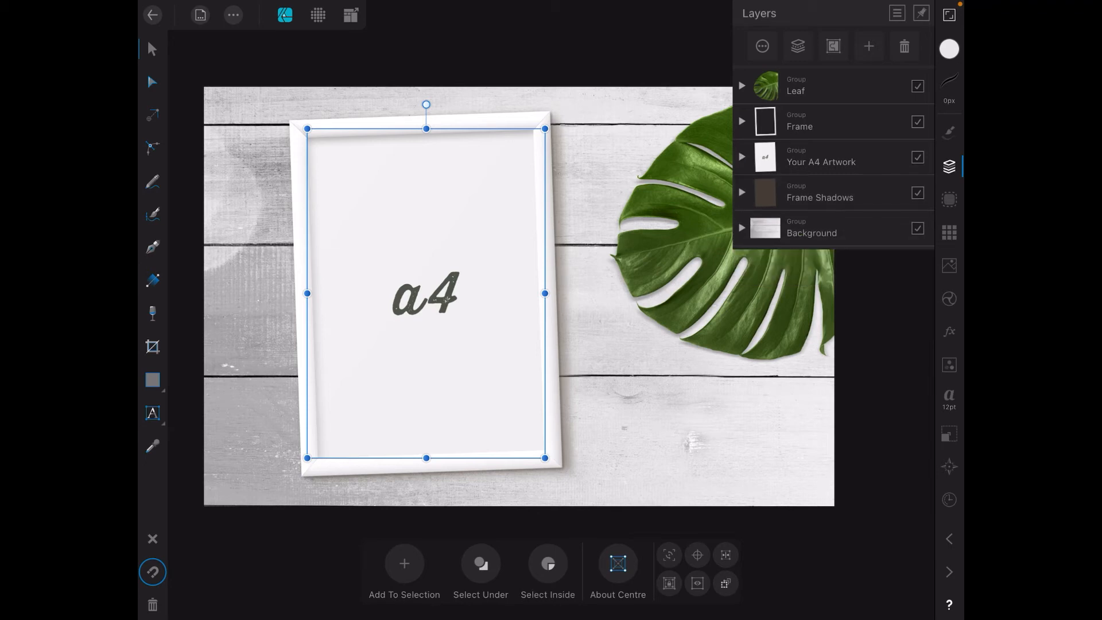
left_click(820, 156)
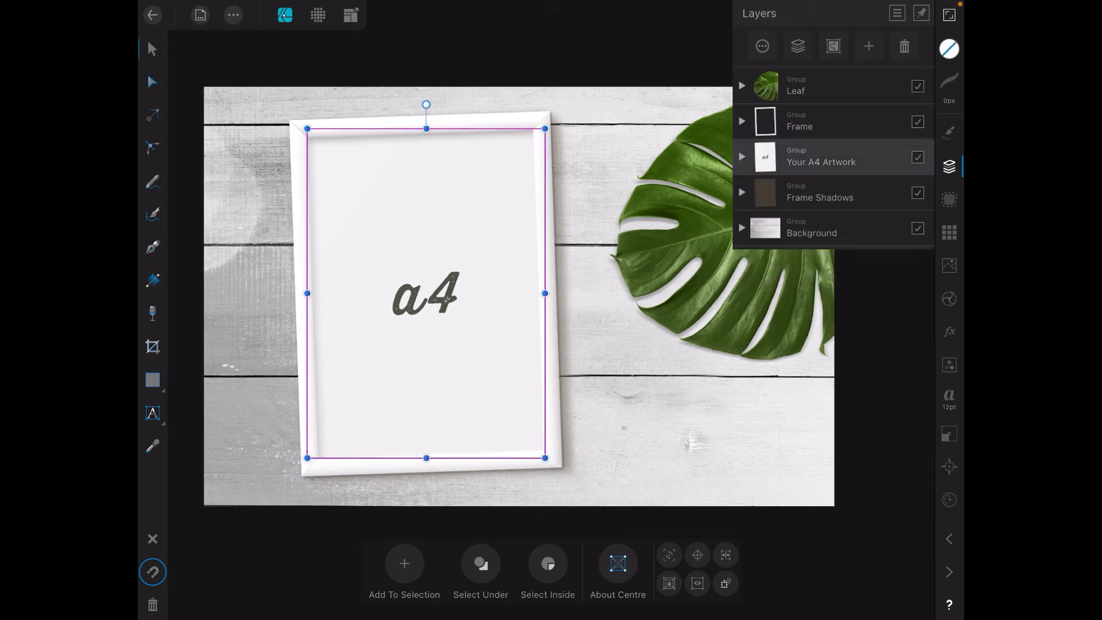
left_click(741, 157)
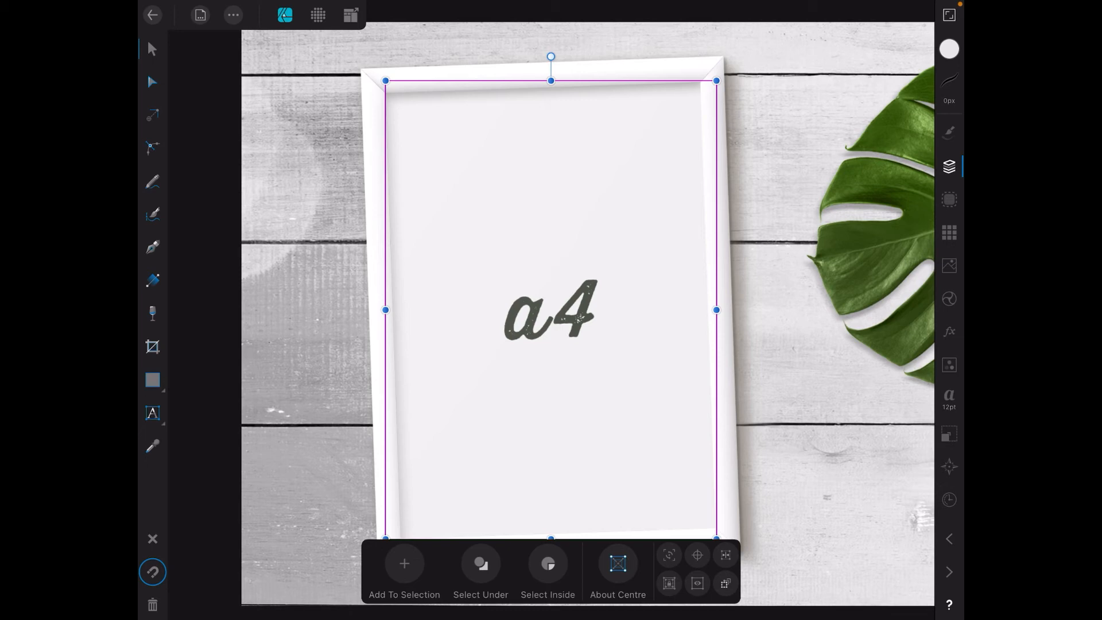
left_click(949, 166)
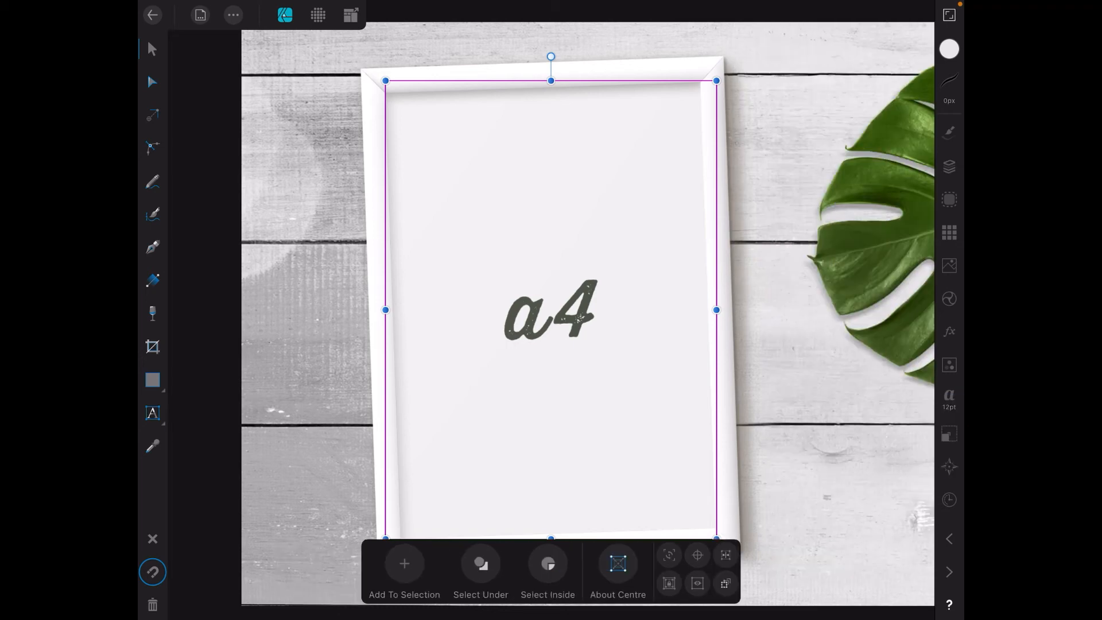
left_click(949, 265)
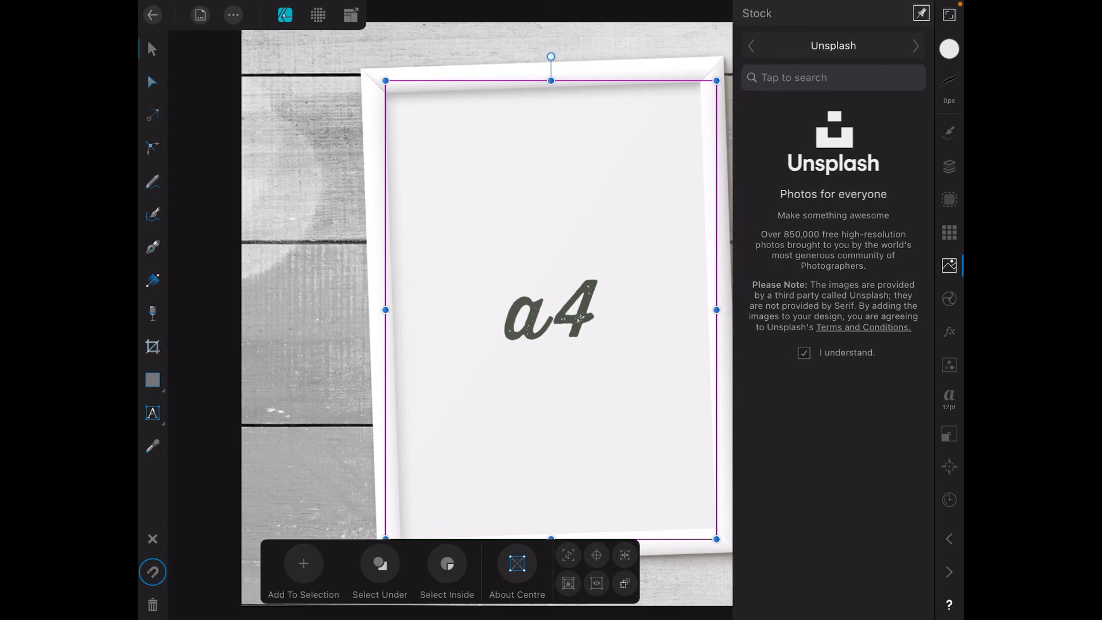
Search Unsplash for 'mount' and place the black-and-white rocky mountain photo inside the artwork group
type("m")
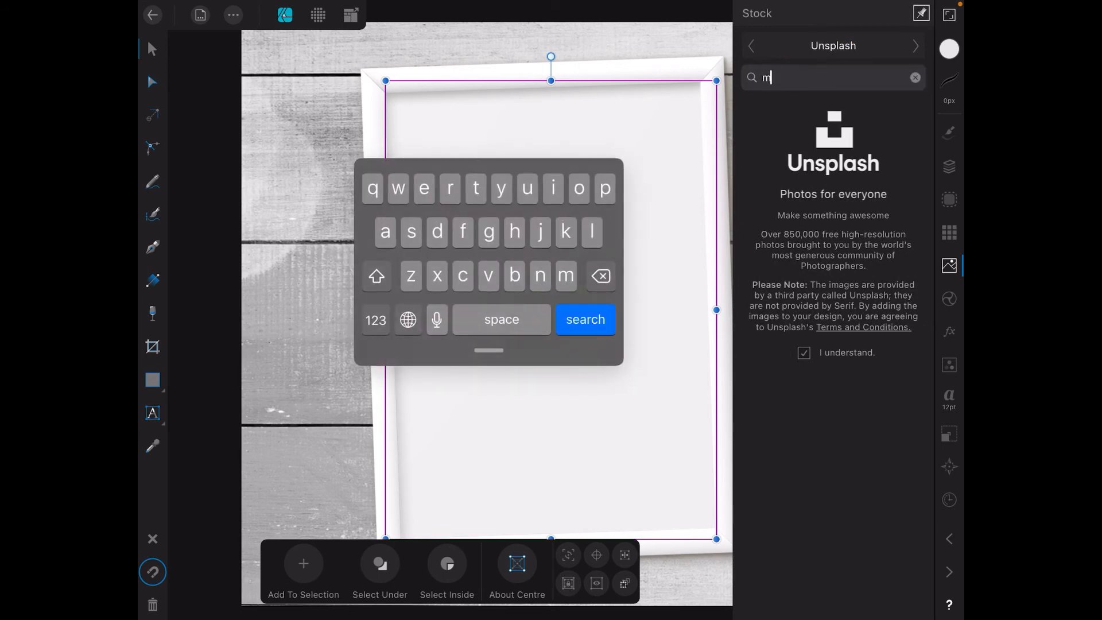
type("ountains")
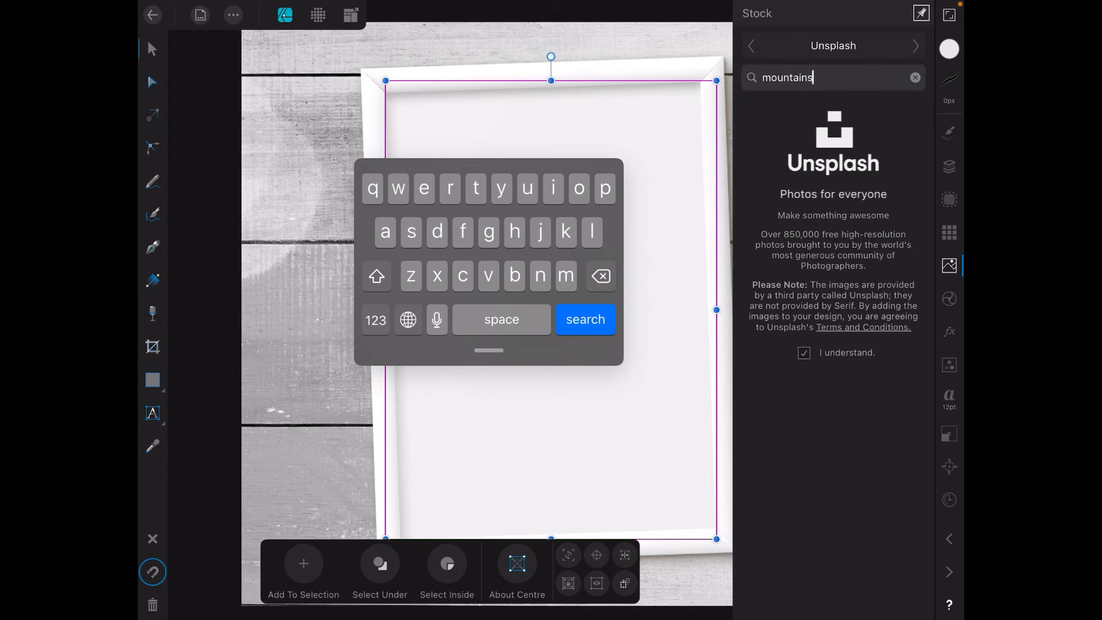
left_click(584, 319)
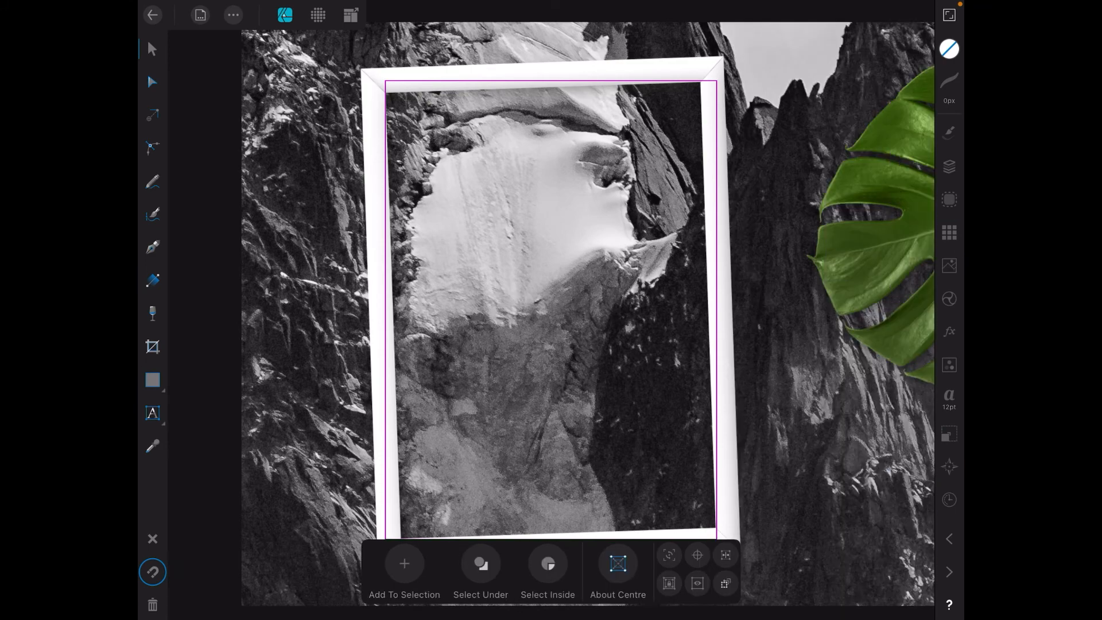
left_click(950, 167)
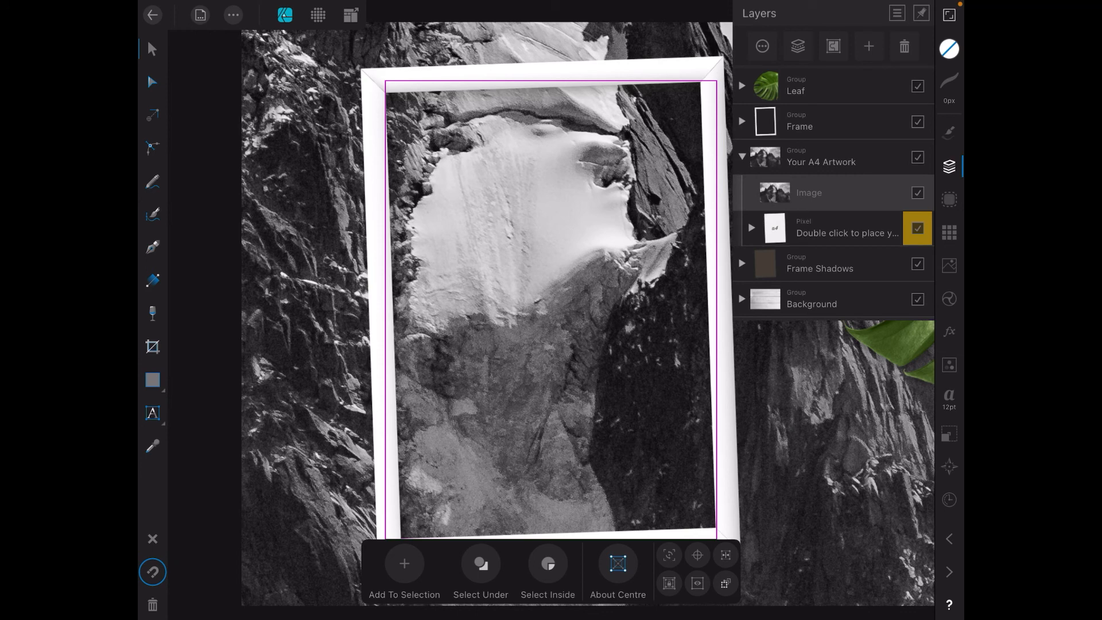
Clip the mountain photo inside the A4 artwork placeholder layer so wood and leaf reappear
left_click(751, 228)
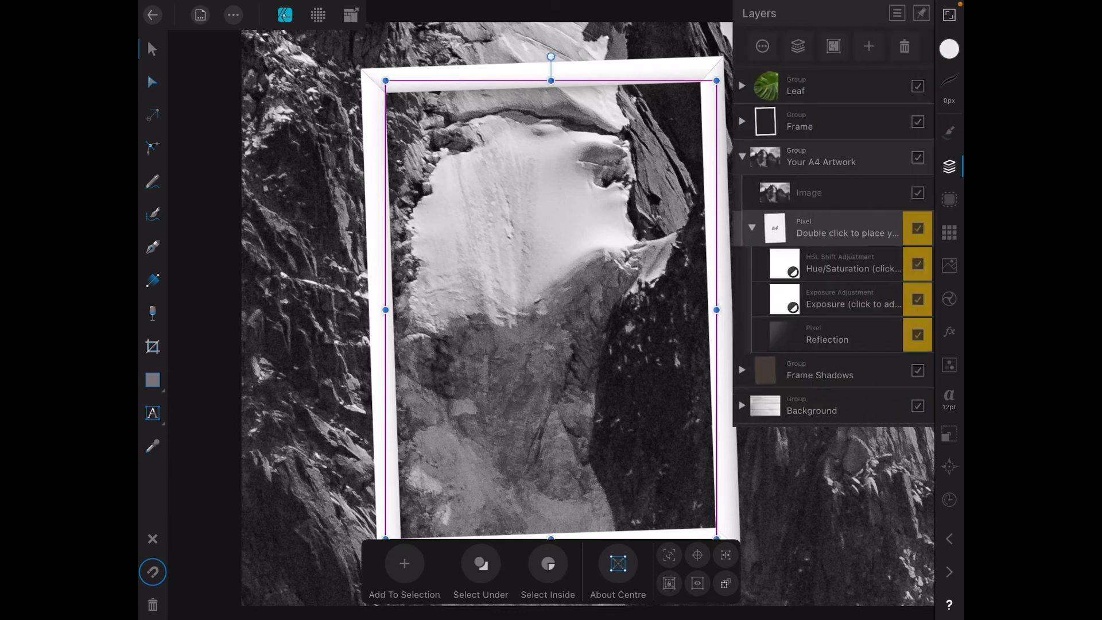
left_click(809, 193)
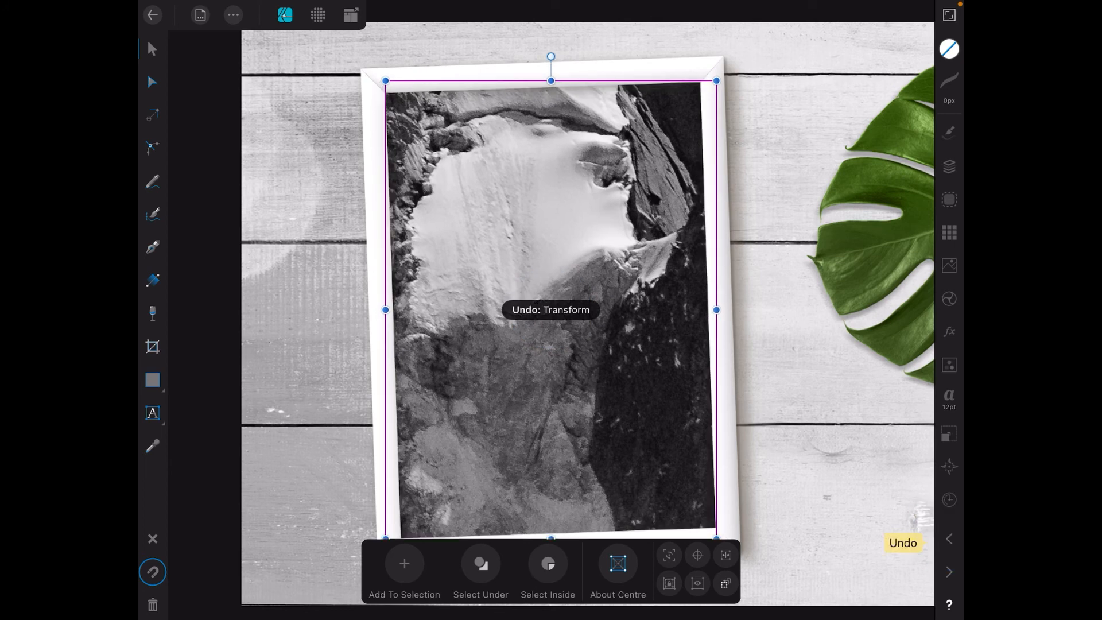
Swap the placed image for another Unsplash black-and-white snowy mountain peak photo
left_click(949, 167)
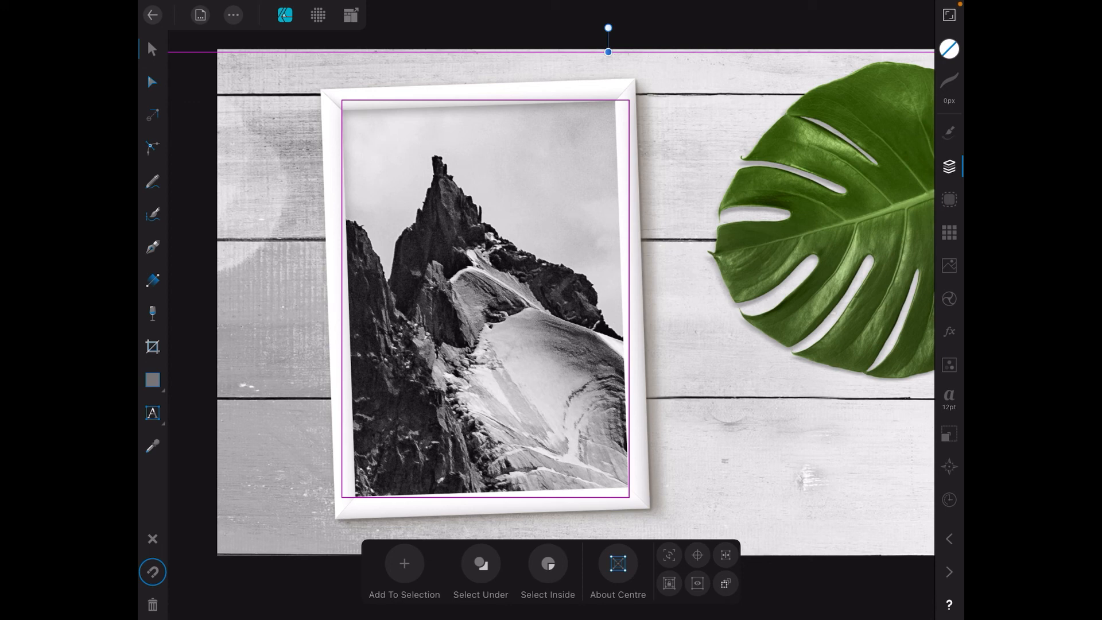
left_click(950, 166)
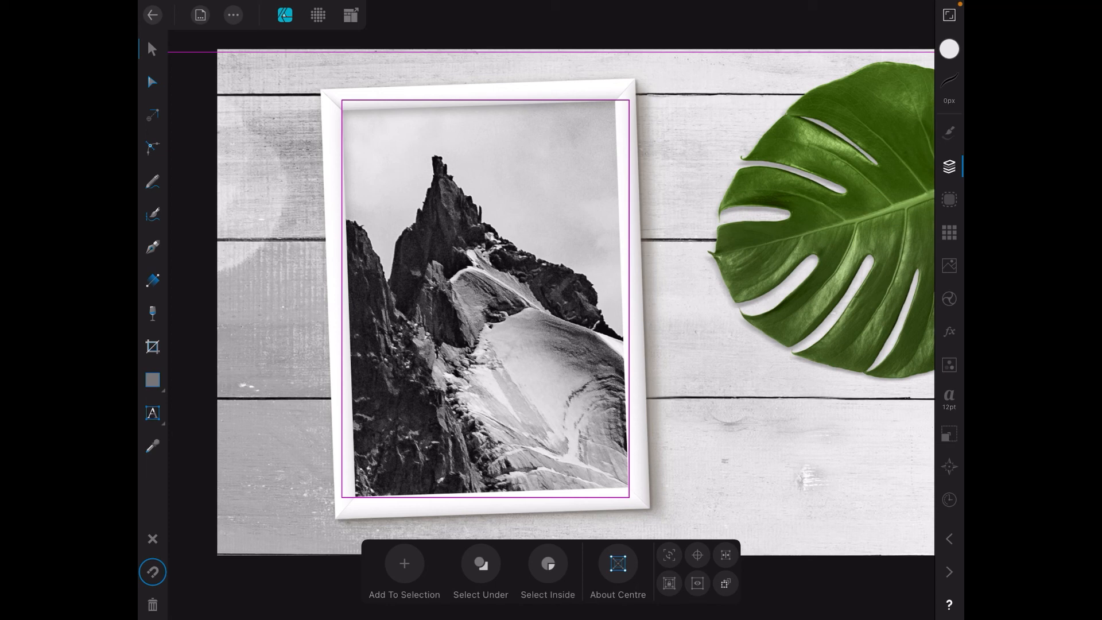
left_click(200, 15)
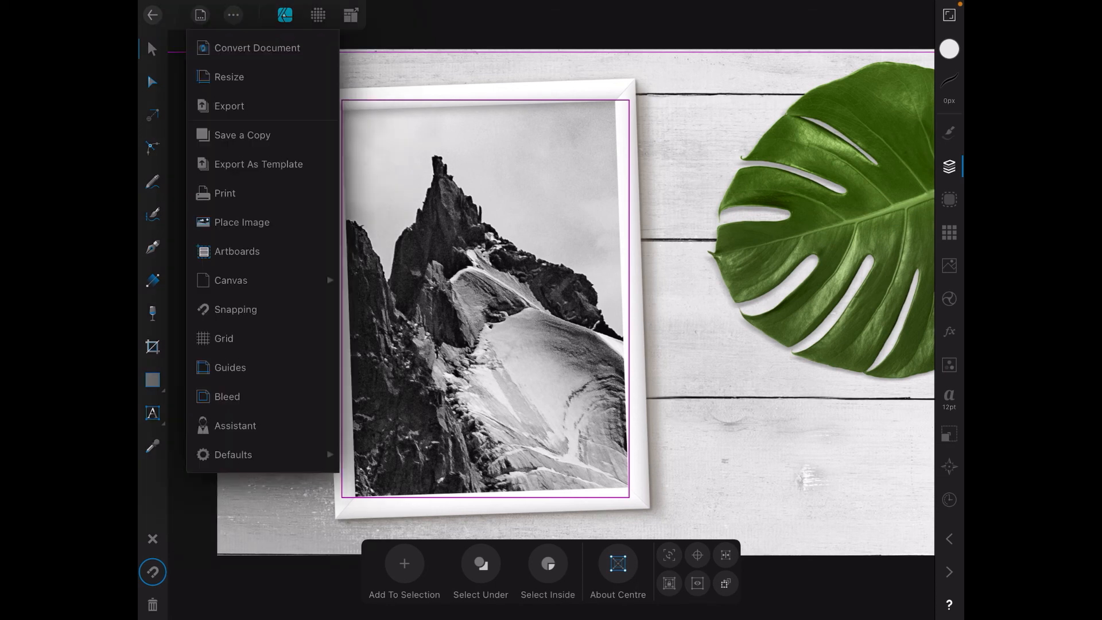
Export the peak mockup as a 1575×1048 PNG and view it in the Photos library
left_click(229, 106)
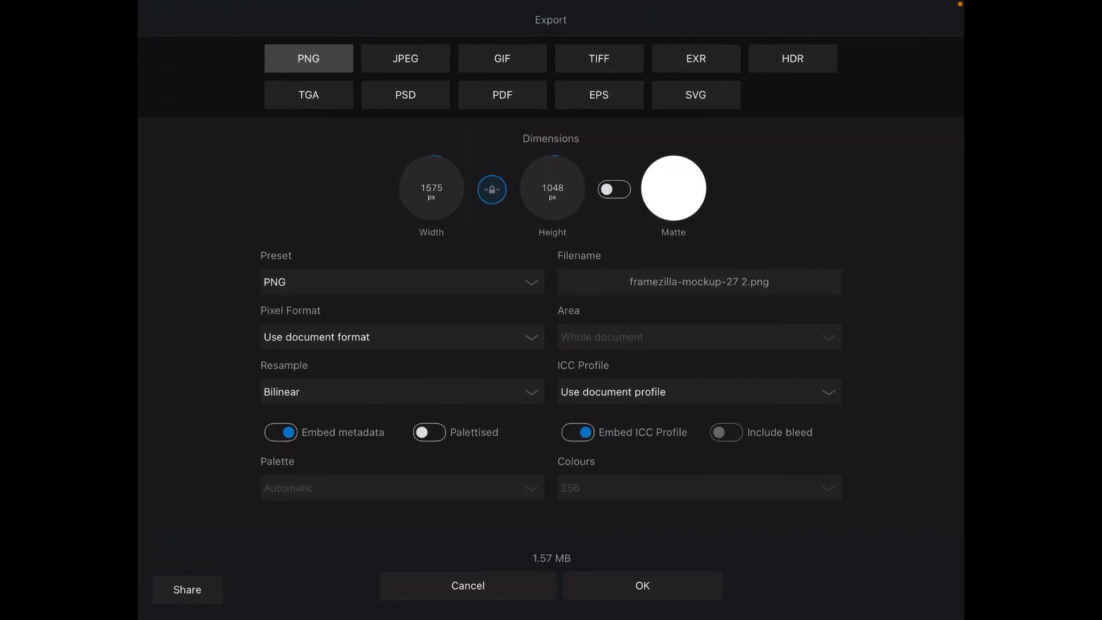
left_click(187, 589)
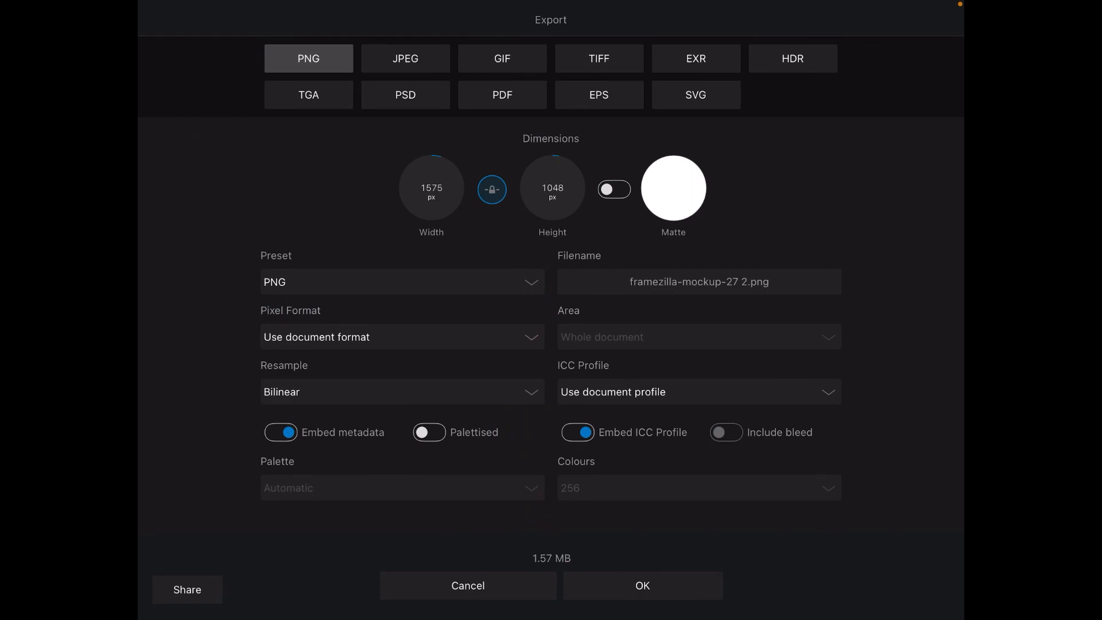
left_click(467, 586)
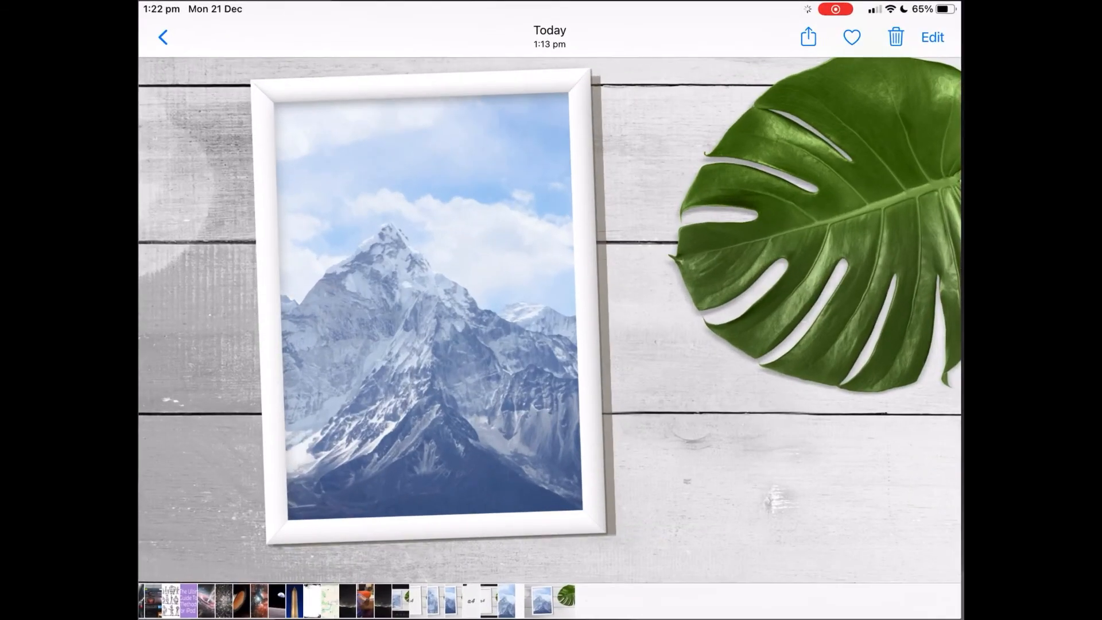
left_click(162, 37)
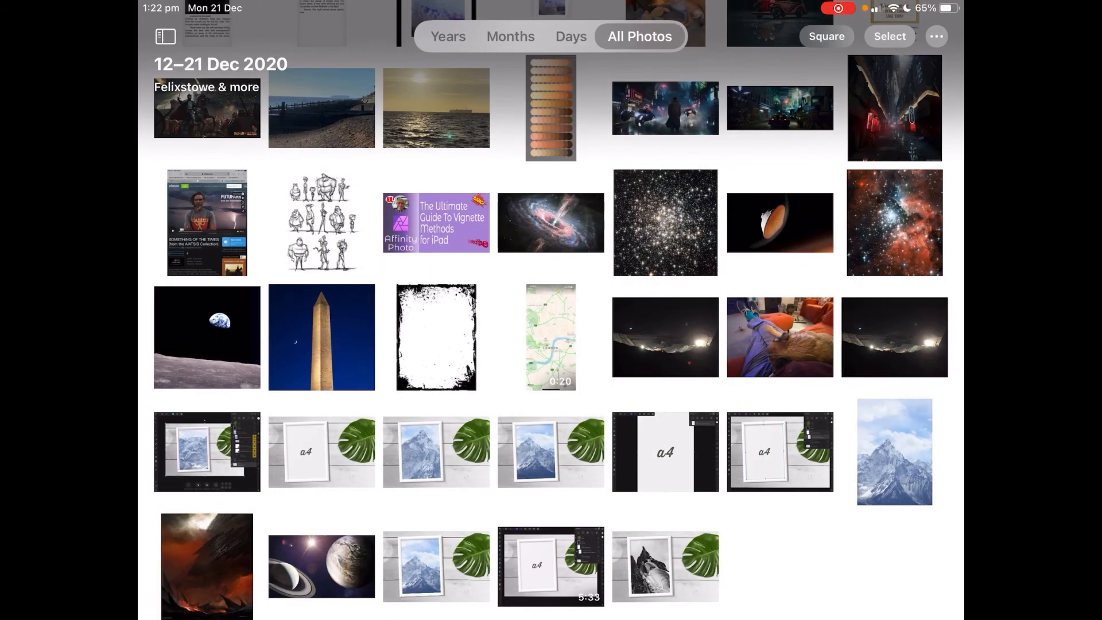